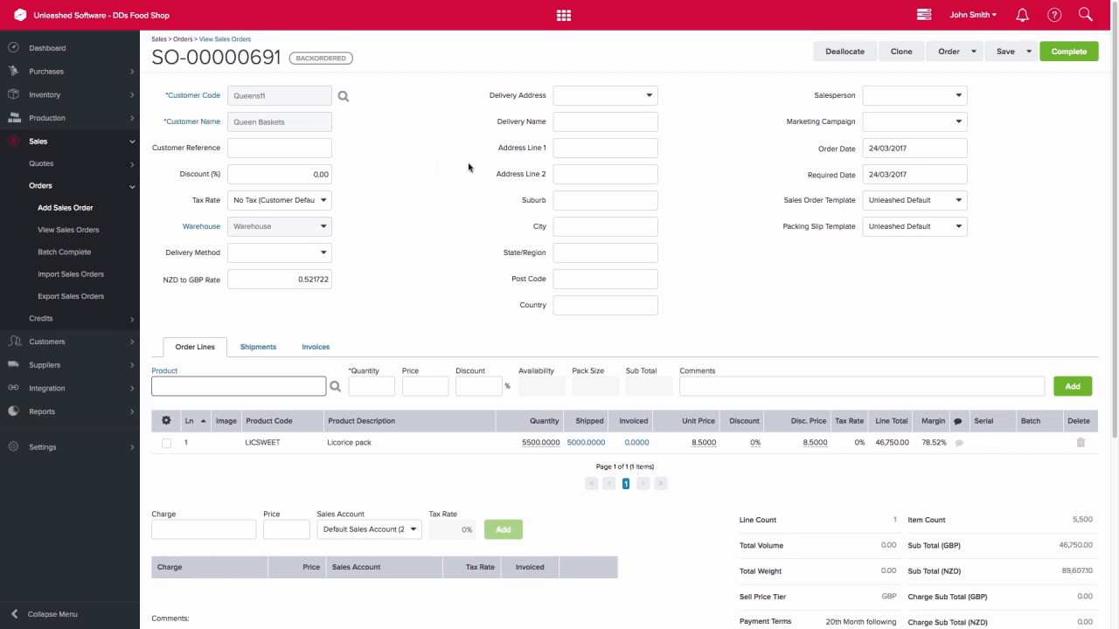
Choose Create Purchase from the Order dropdown for backordered 500 Licorice packs
{"action": "left_click", "coordinate": [975, 51]}
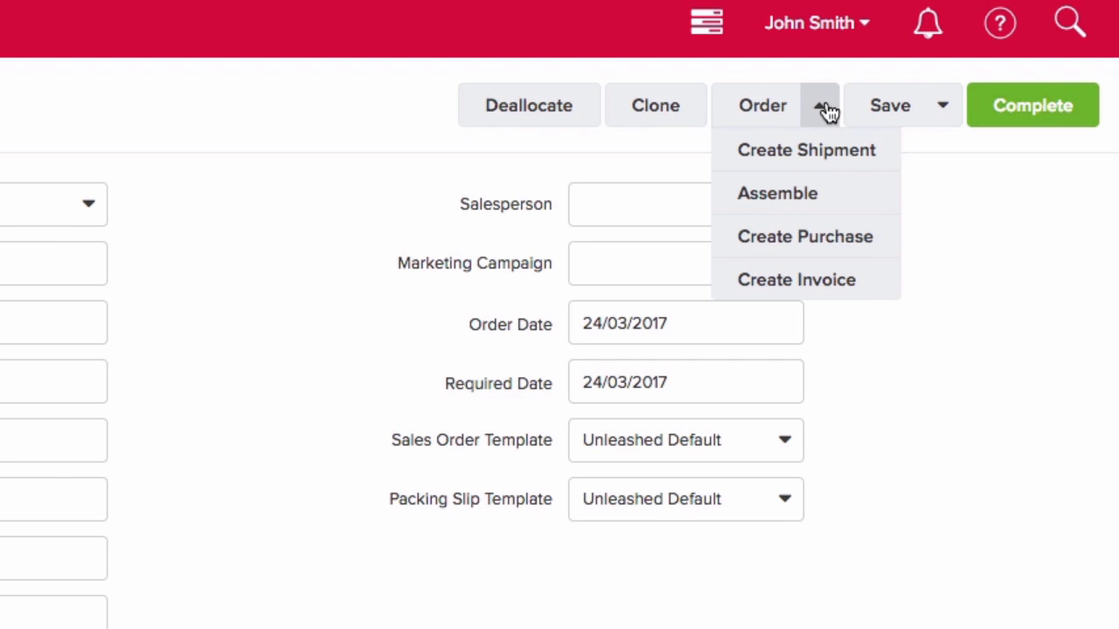
{"action": "left_click", "coordinate": [805, 235]}
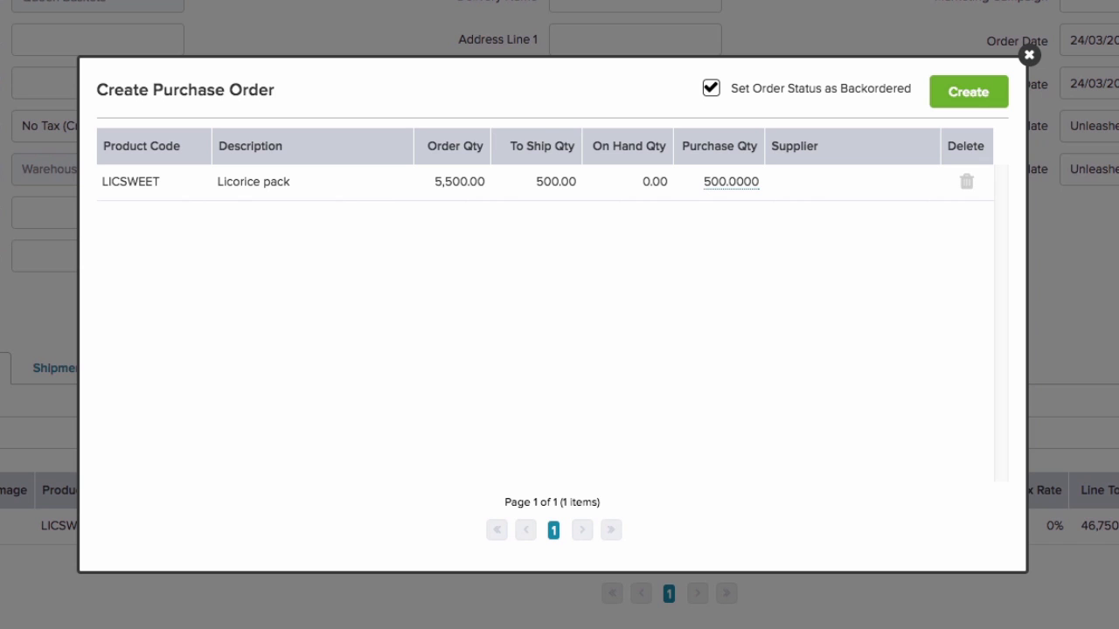
Create purchase order PO-00000495 from [007] Bond Supplies, keeping Backordered ticked
{"action": "left_click", "coordinate": [854, 184]}
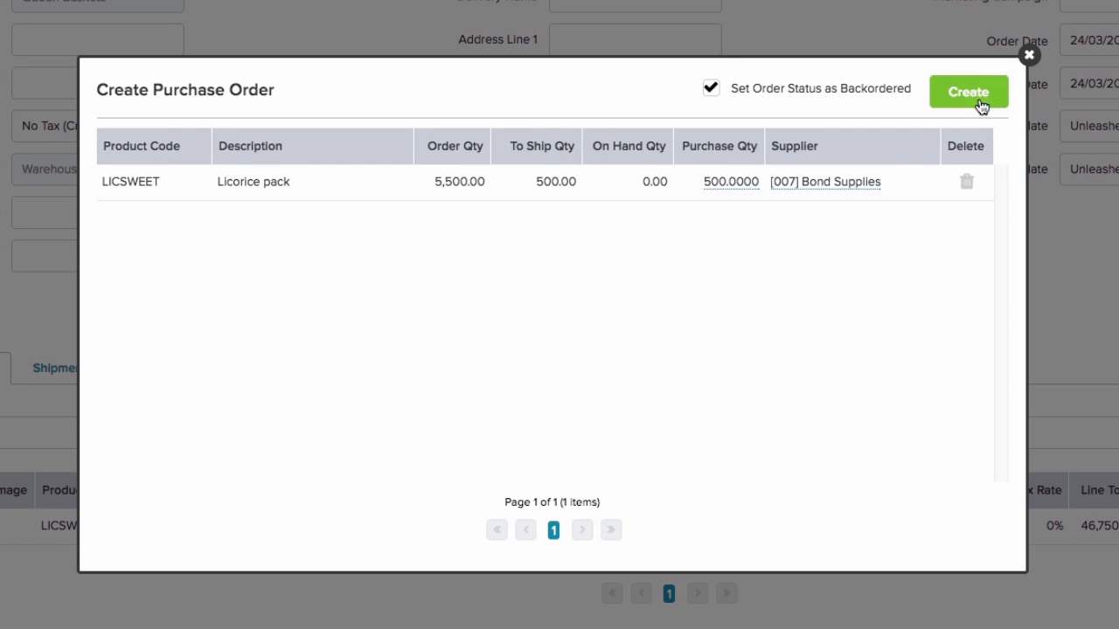
{"action": "left_click", "coordinate": [980, 91]}
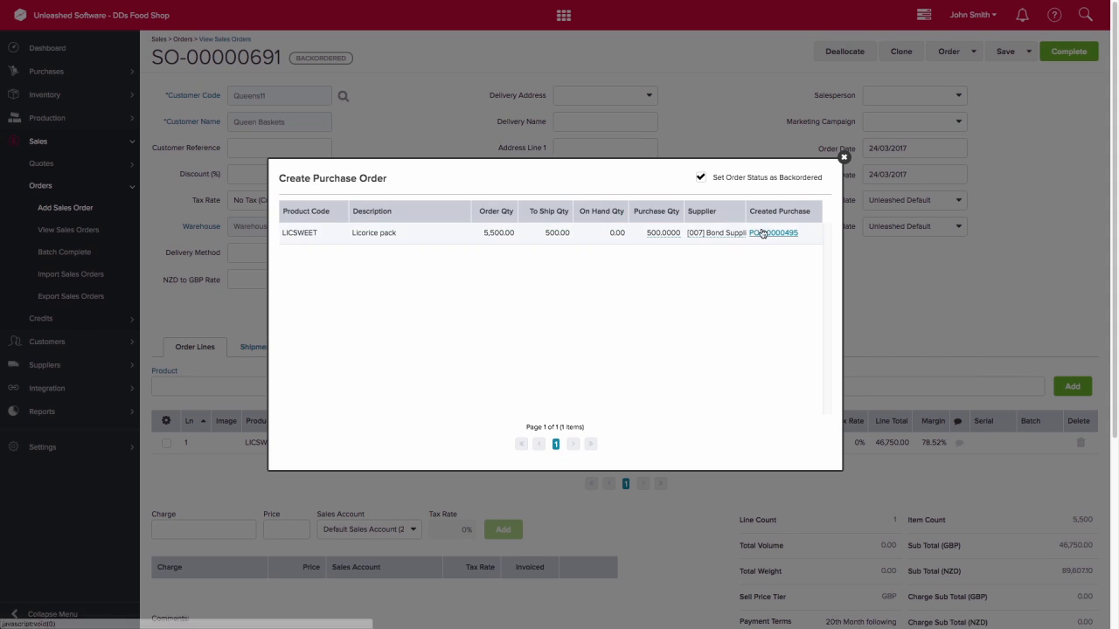
Place purchase order PO-00000495 and open the sales Backorder Enquiry report
{"action": "left_click", "coordinate": [773, 233]}
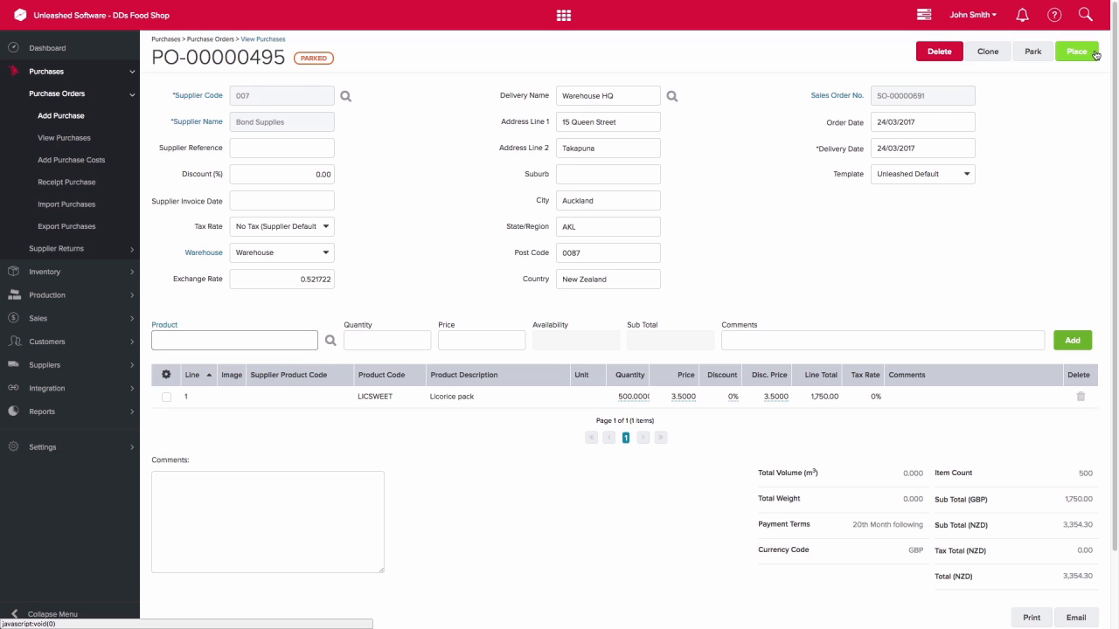
{"action": "left_click", "coordinate": [1080, 51]}
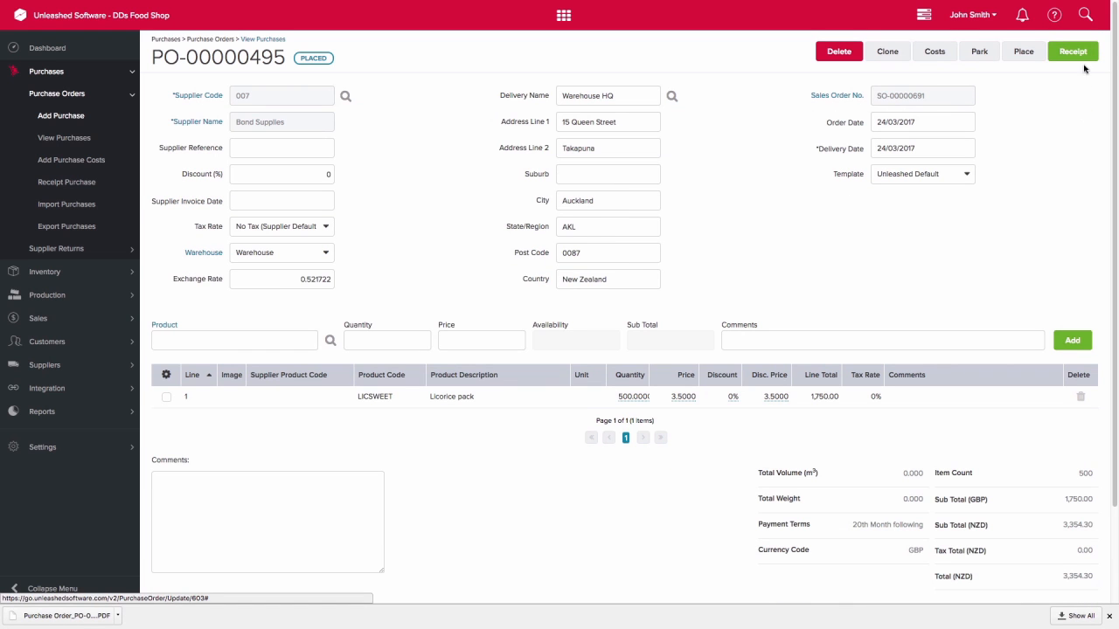
{"action": "left_click", "coordinate": [1069, 51]}
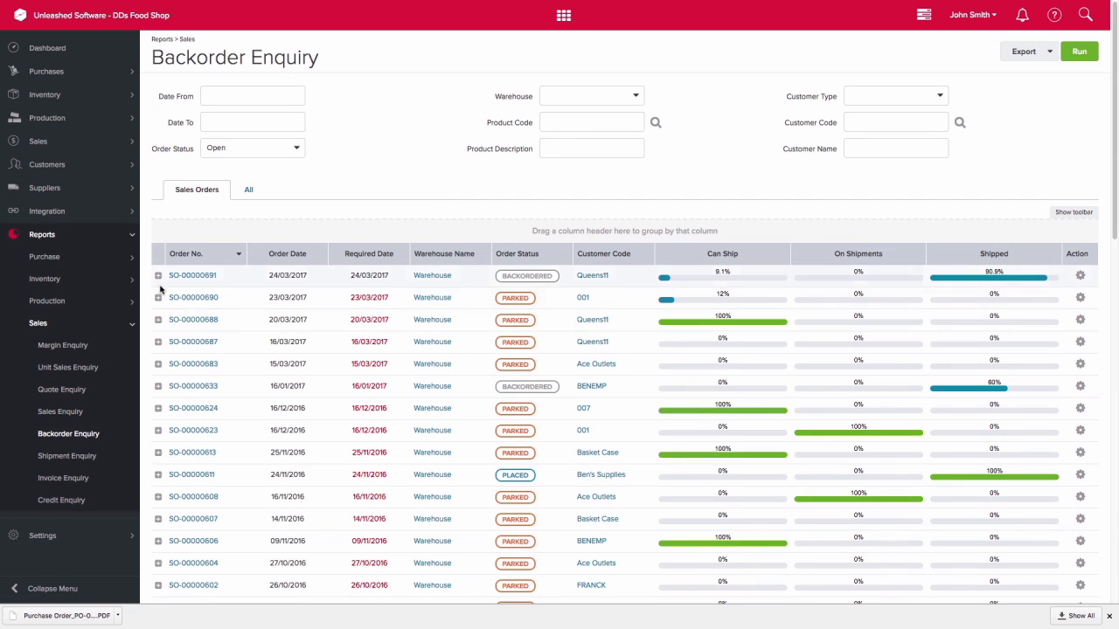
Review SO-00000691 in Backorder Enquiry and reopen the sales order
{"action": "left_click", "coordinate": [158, 276]}
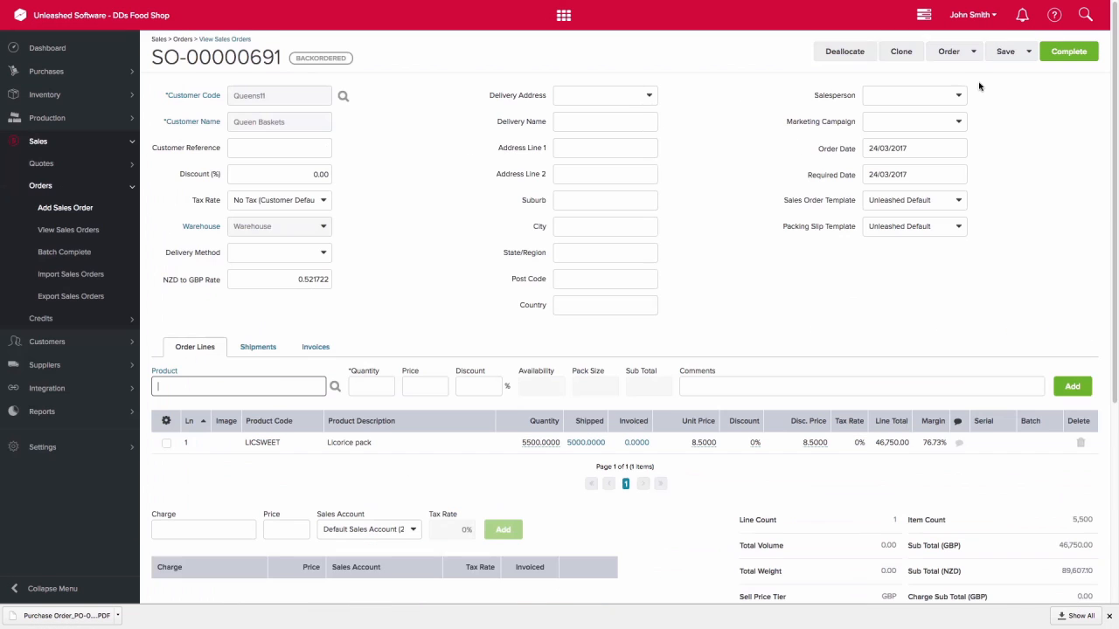
{"action": "mouse_move", "coordinate": [977, 63]}
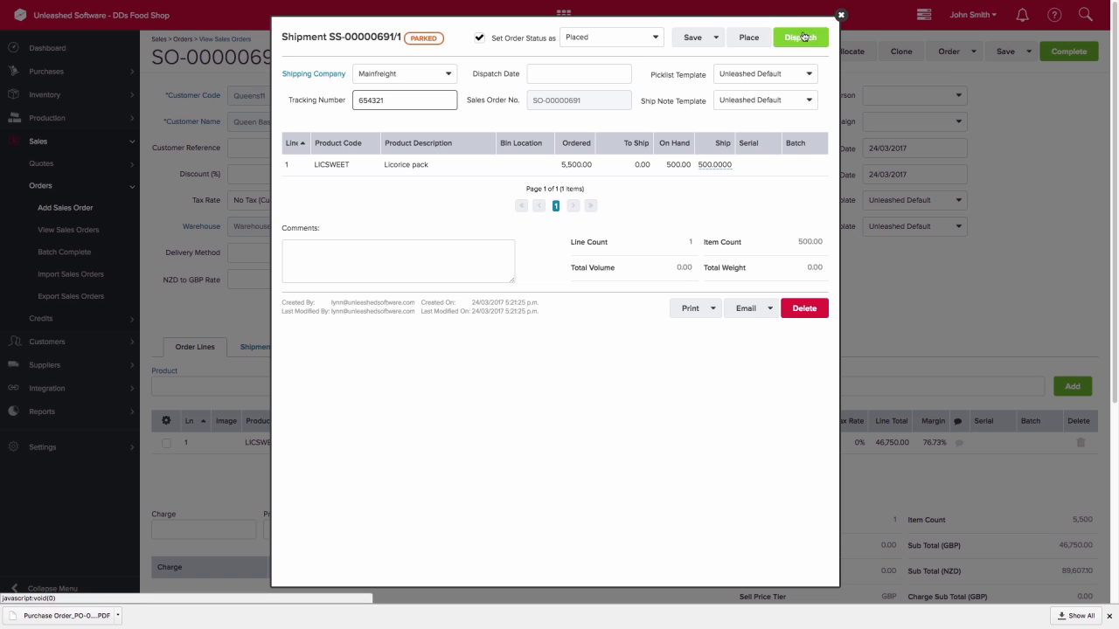
Dispatch the 500-pack Mainfreight shipment SS-00000691/1 and complete SO-00000691
{"action": "left_click", "coordinate": [797, 36]}
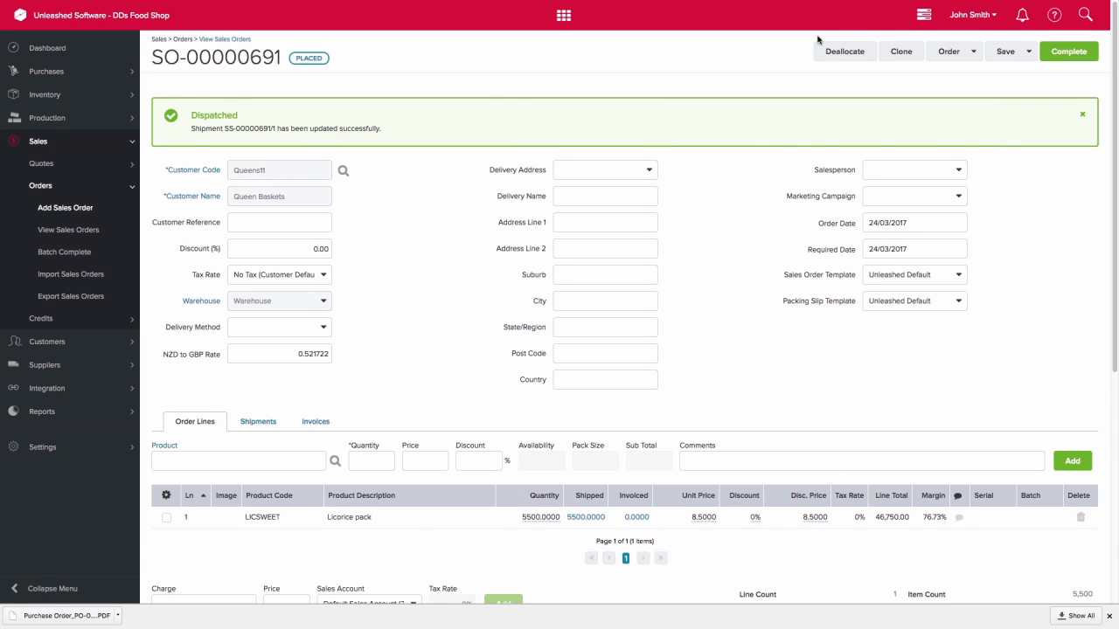
{"action": "left_click", "coordinate": [1069, 51]}
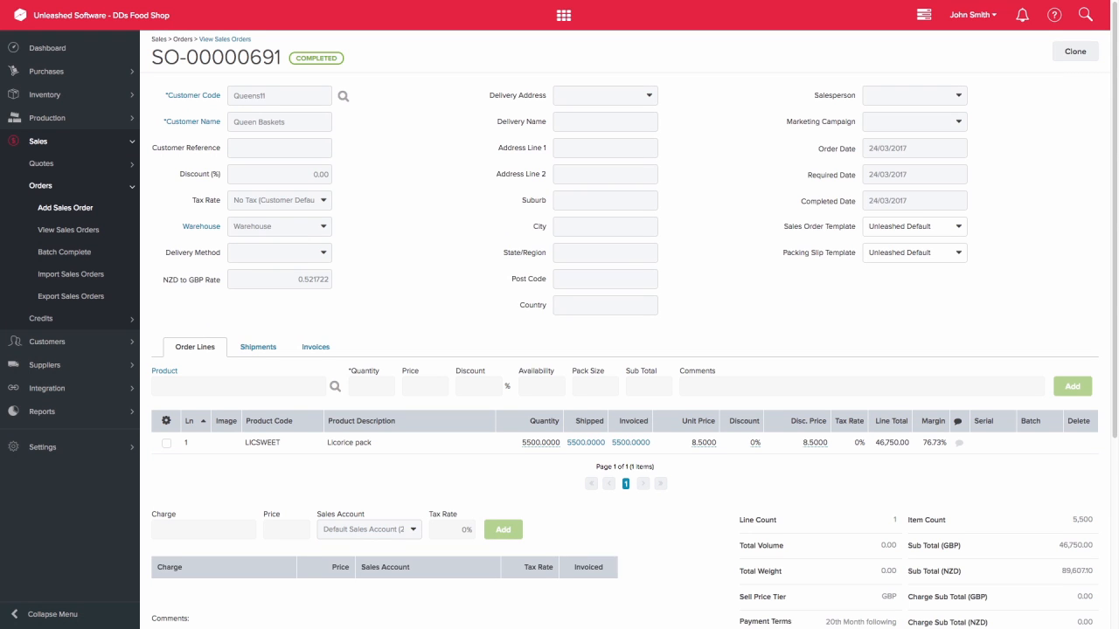